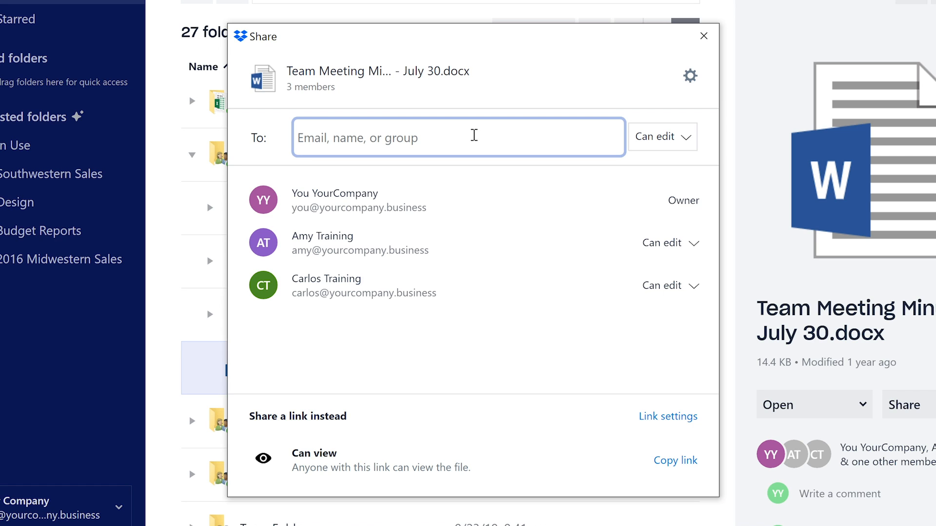
Step: Share the Team Meeting Minutes file with Lucy Training at Can view access
text(lucy)
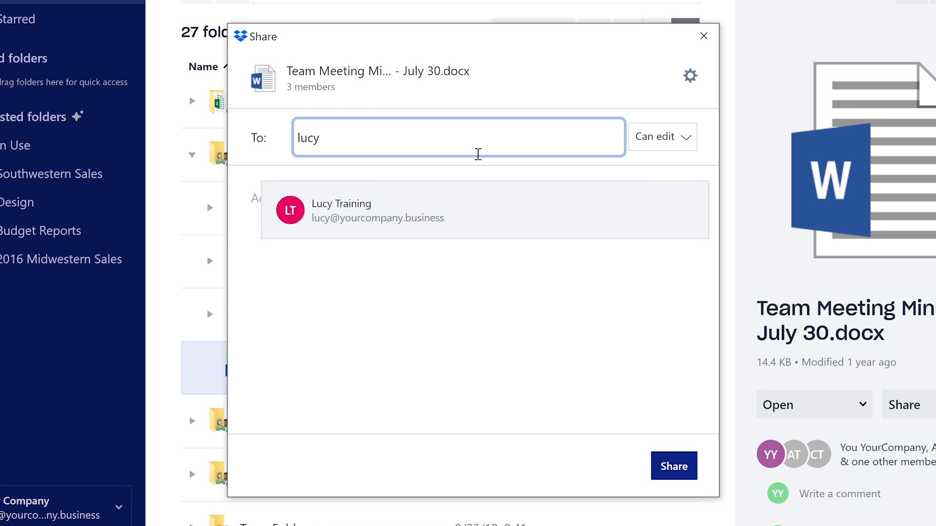
click(349, 210)
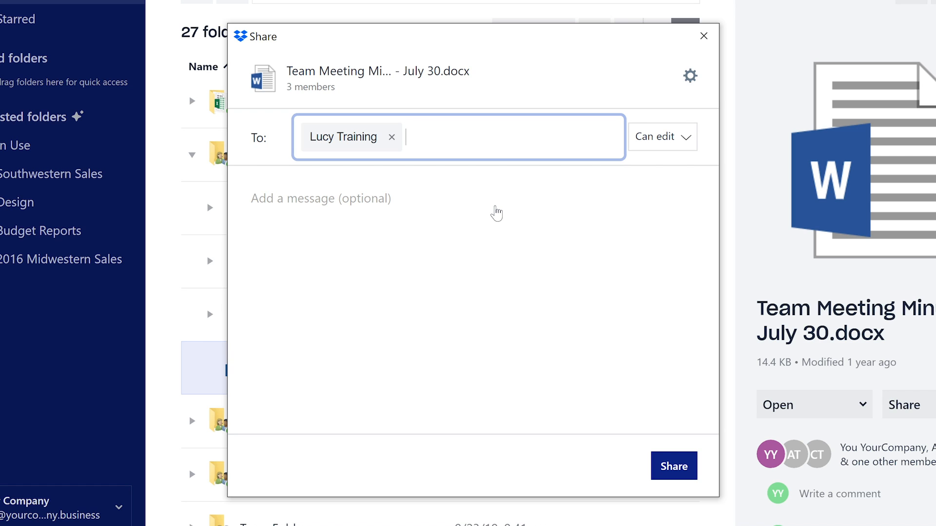
click(663, 137)
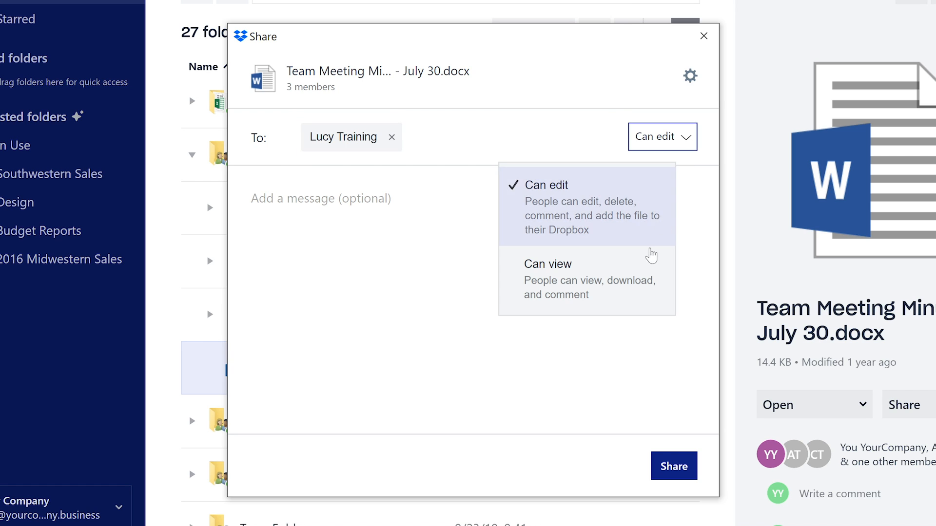
click(548, 264)
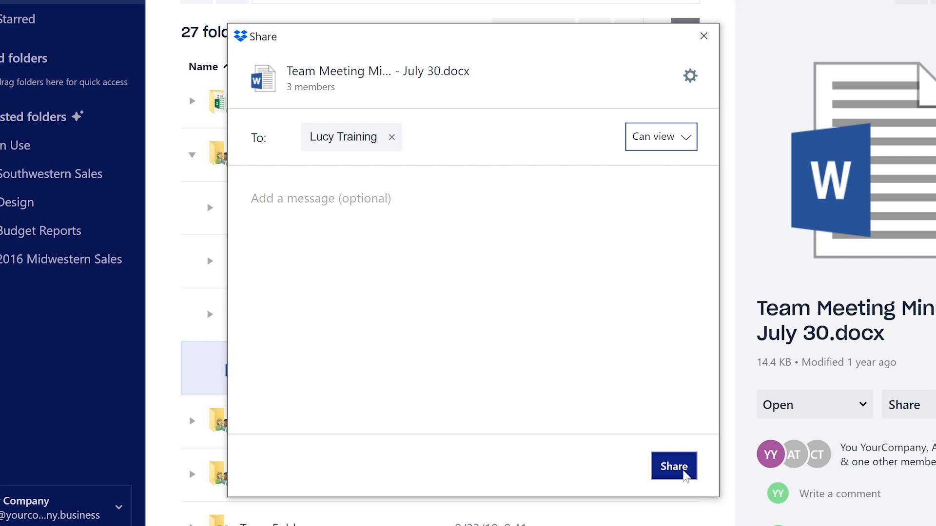
click(674, 466)
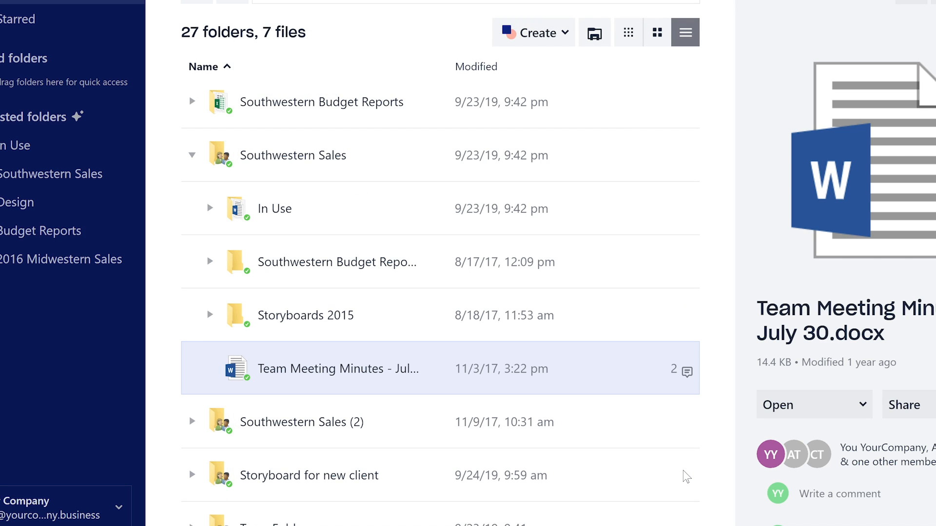
right_click(337, 369)
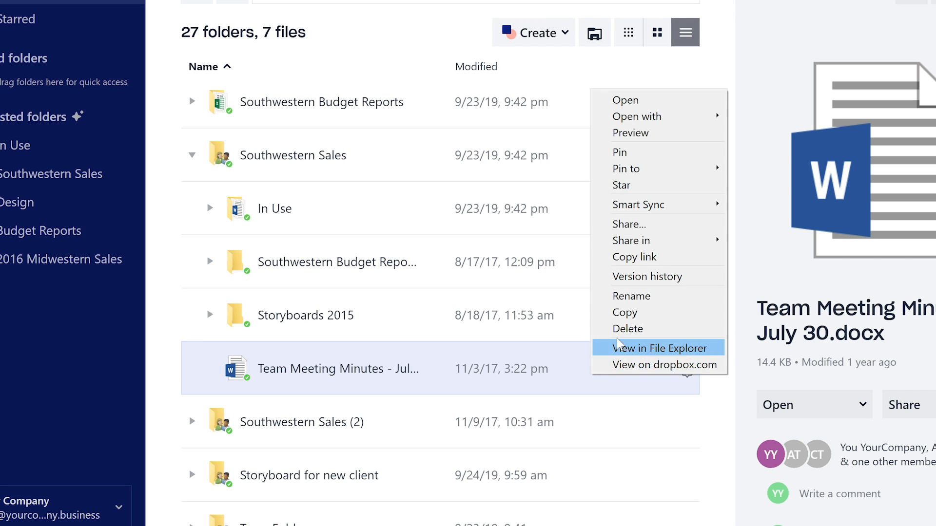
click(628, 224)
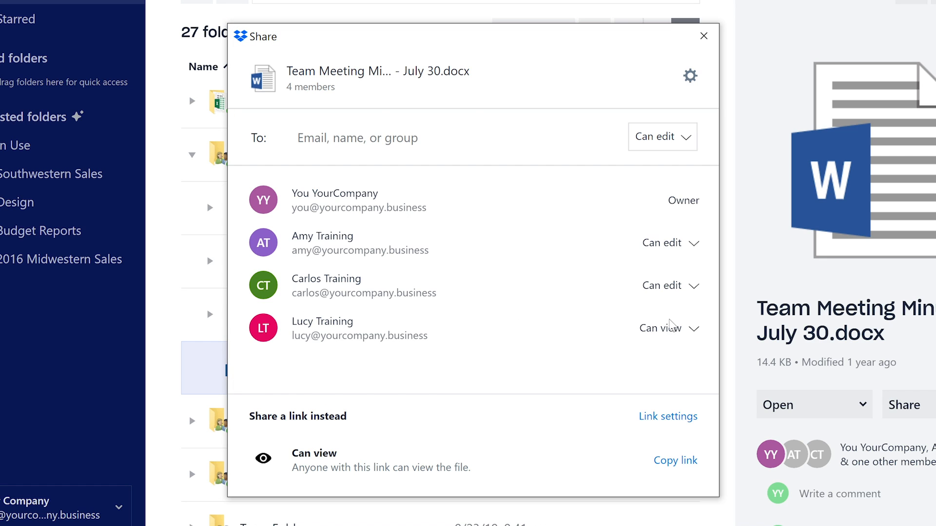
click(704, 35)
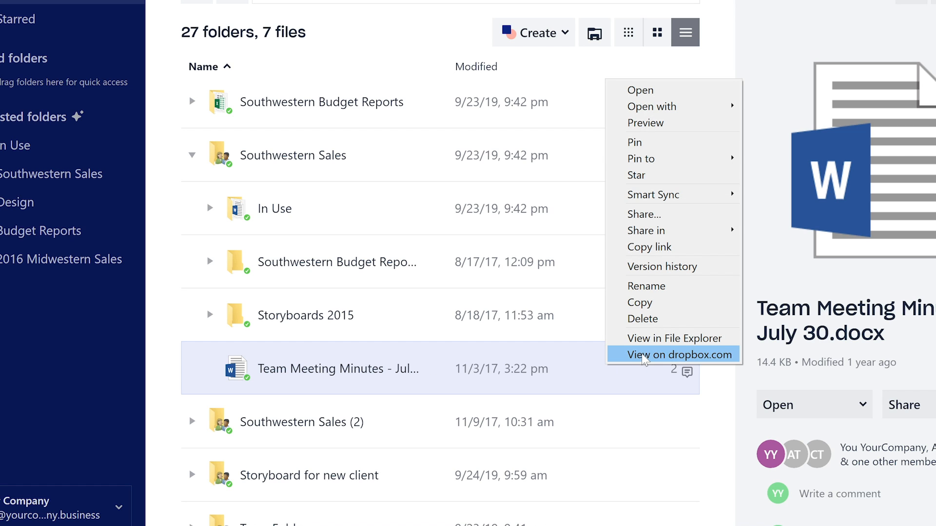
Step: View the Team Meeting Minutes document as a preview on dropbox.com
click(672, 355)
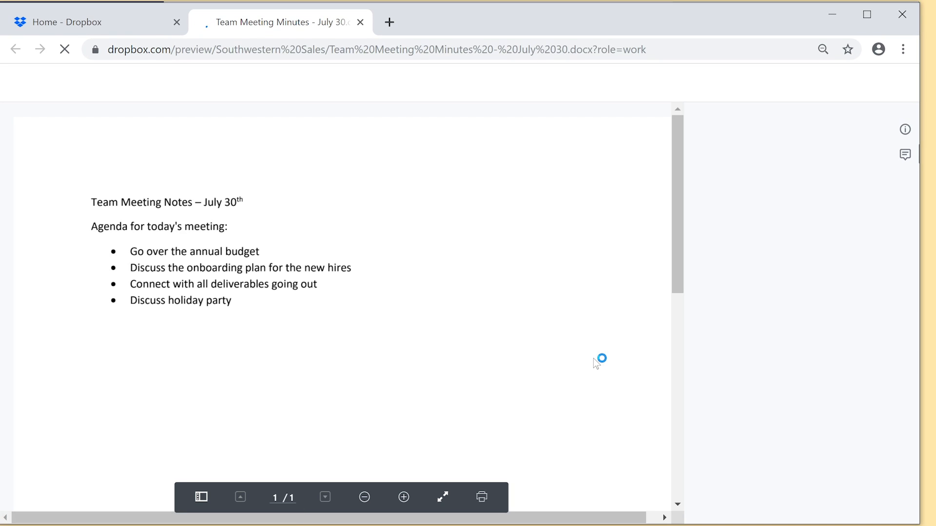